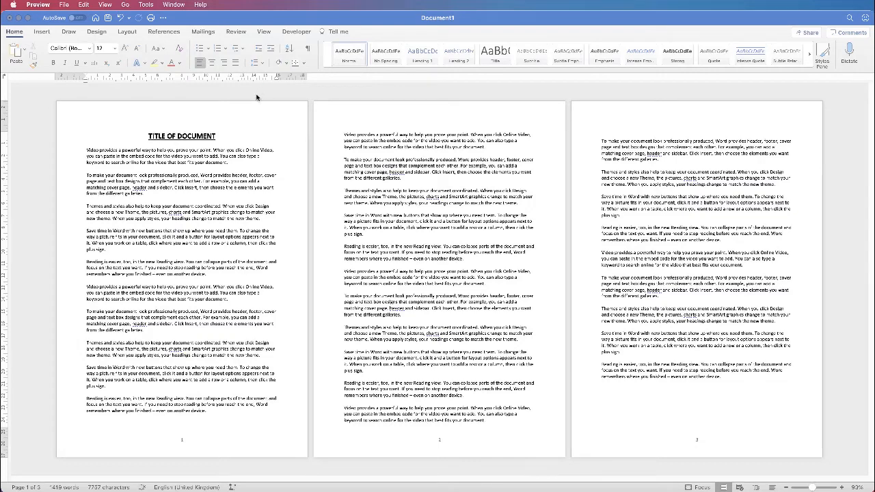
pyautogui.moveTo(268, 106)
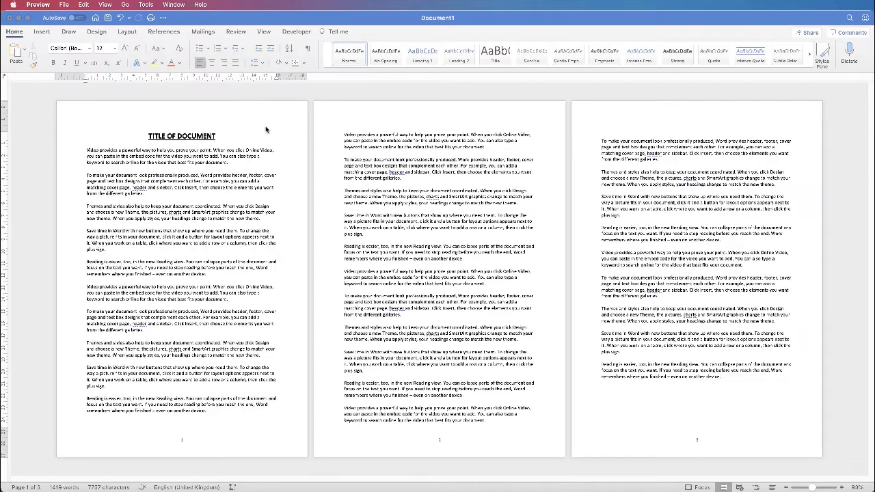
pyautogui.moveTo(289, 388)
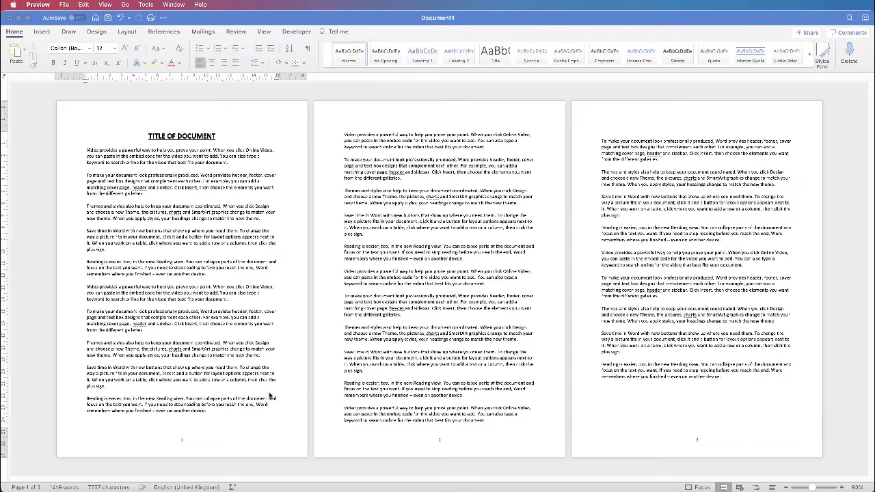
pyautogui.moveTo(386, 421)
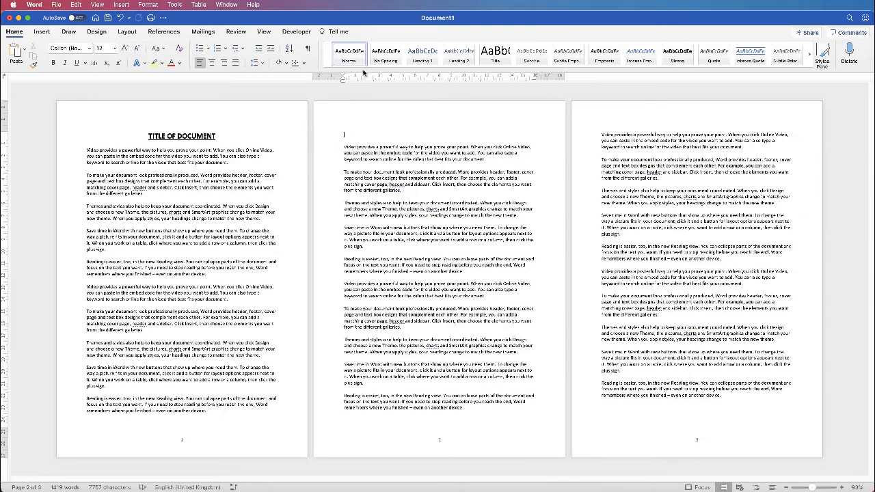
# Step: Scroll down through the document to check that page two is now blank
pyautogui.scroll(-3)
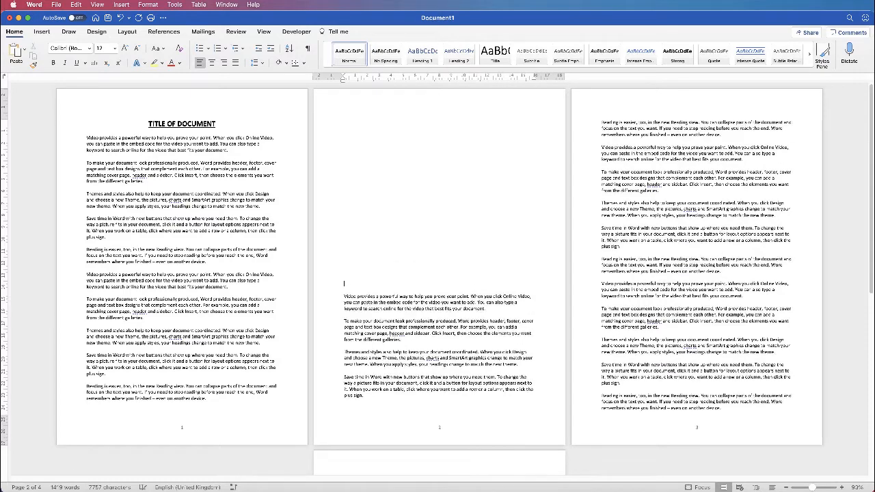
pyautogui.scroll(-3)
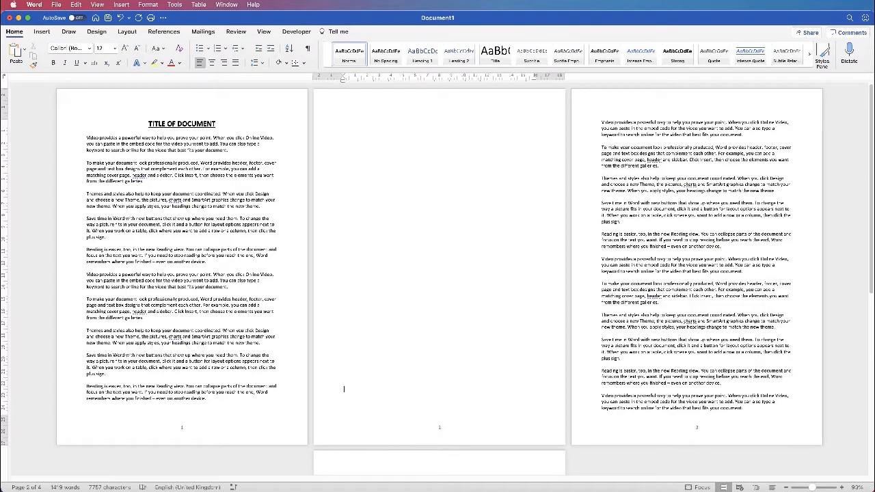
pyautogui.moveTo(523, 151)
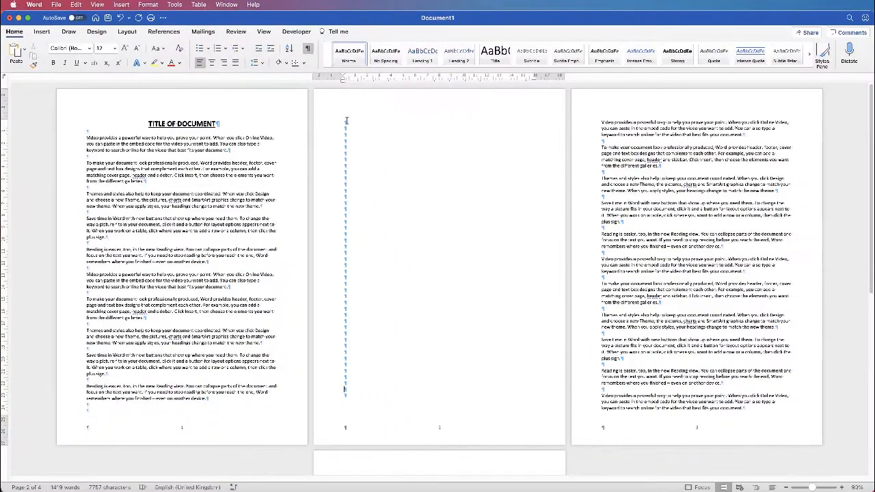
pyautogui.moveTo(342, 356)
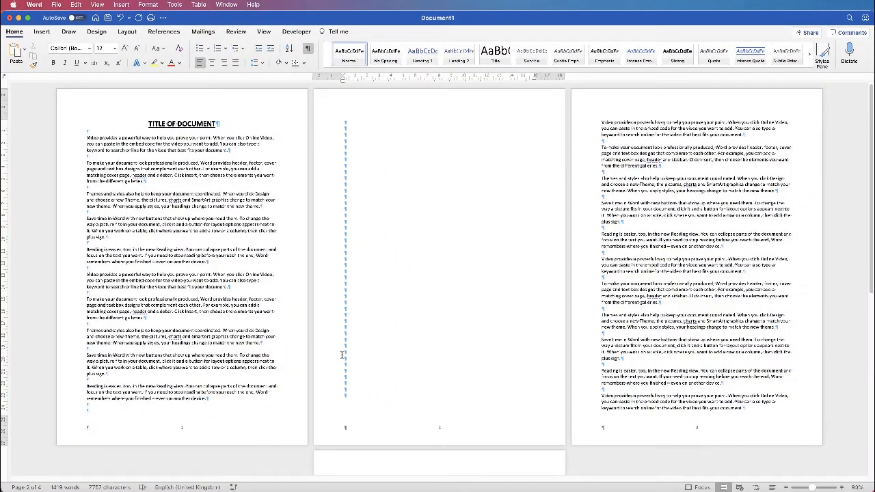
pyautogui.moveTo(344, 134)
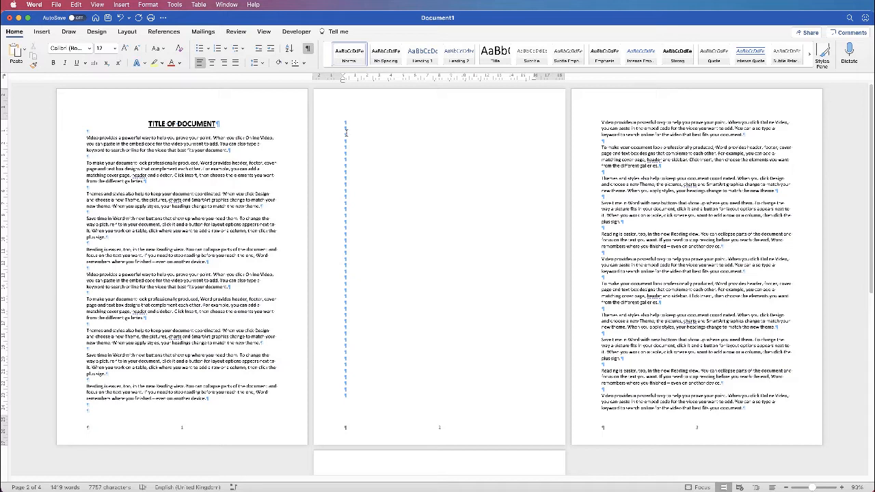
pyautogui.moveTo(353, 148)
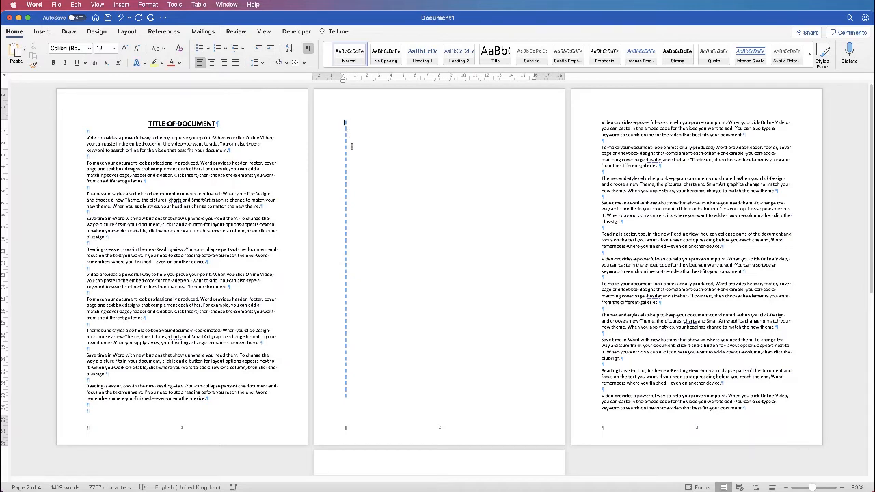
pyautogui.moveTo(358, 319)
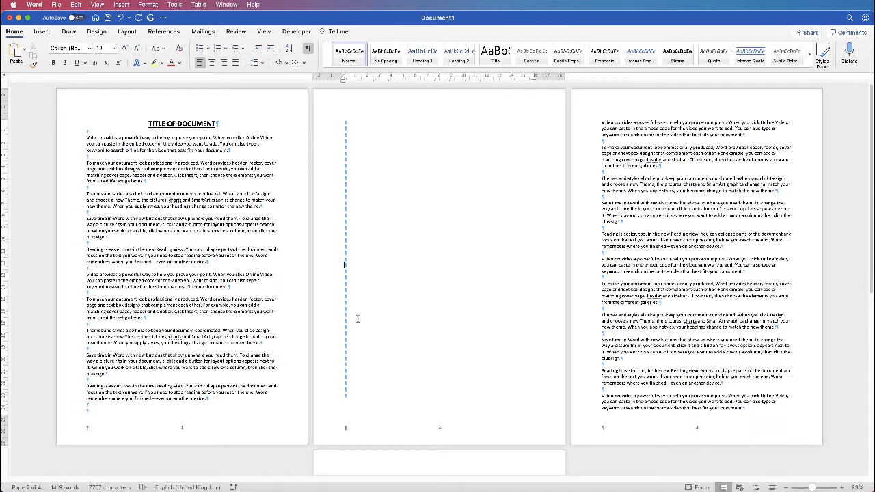
pyautogui.moveTo(441, 380)
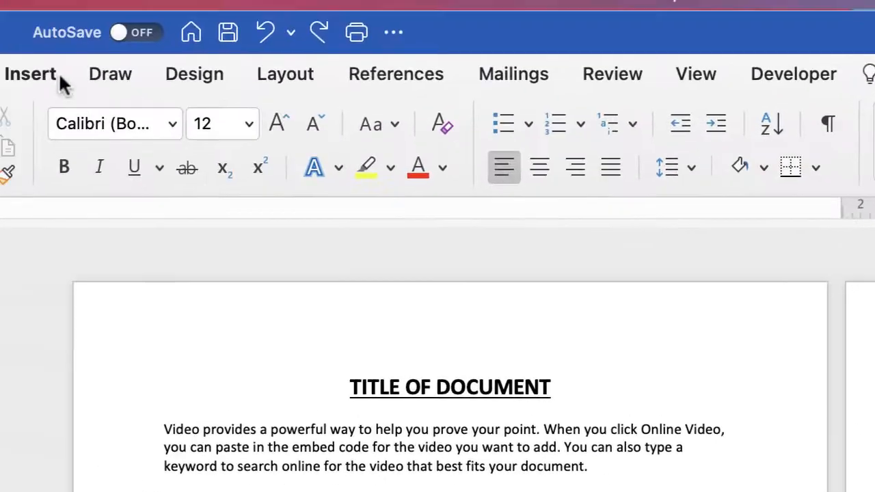
# Step: Insert a Page Break from the Insert ribbon at the insertion point
pyautogui.click(30, 74)
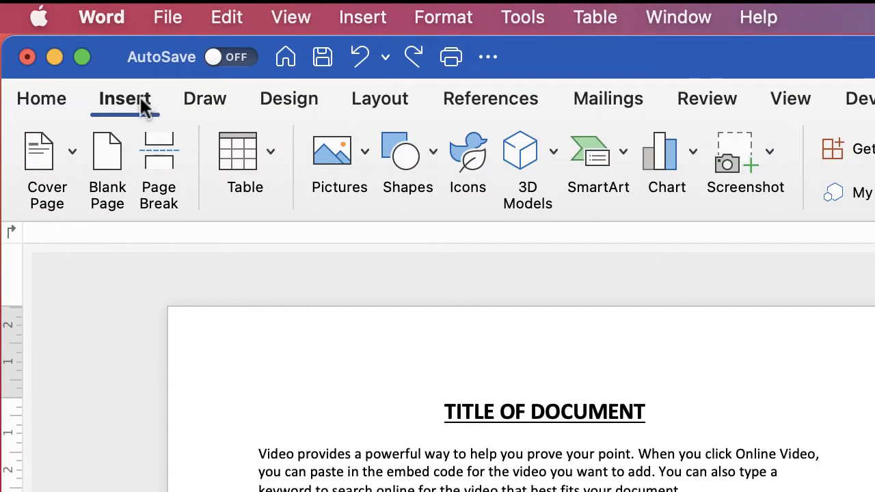
pyautogui.moveTo(159, 150)
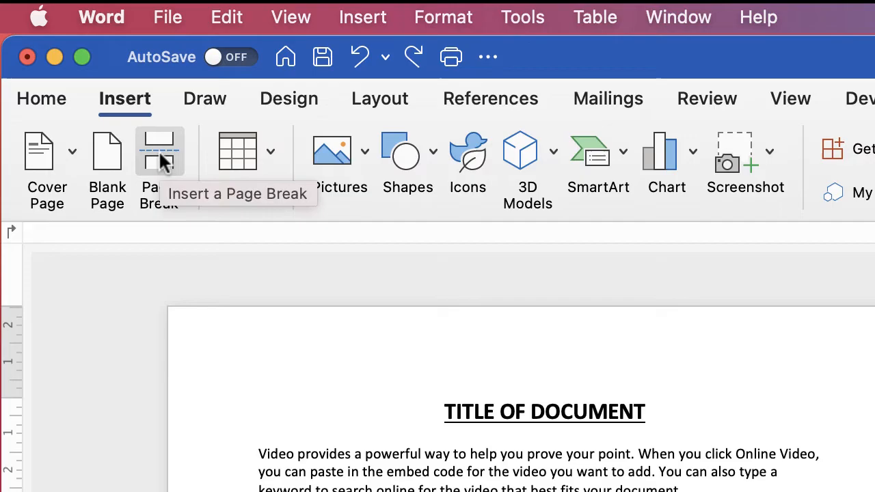
pyautogui.click(159, 151)
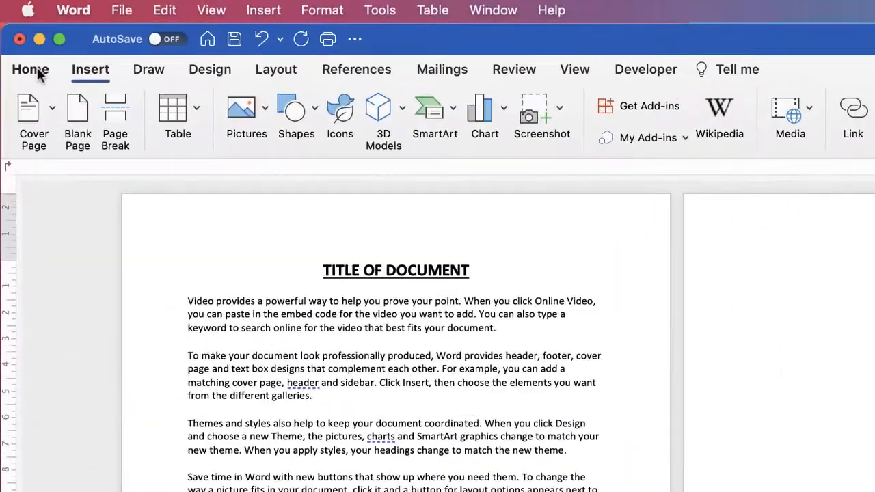
# Step: Turn on Show/Hide ¶ from Home and place the cursor on the blank third page
pyautogui.click(30, 69)
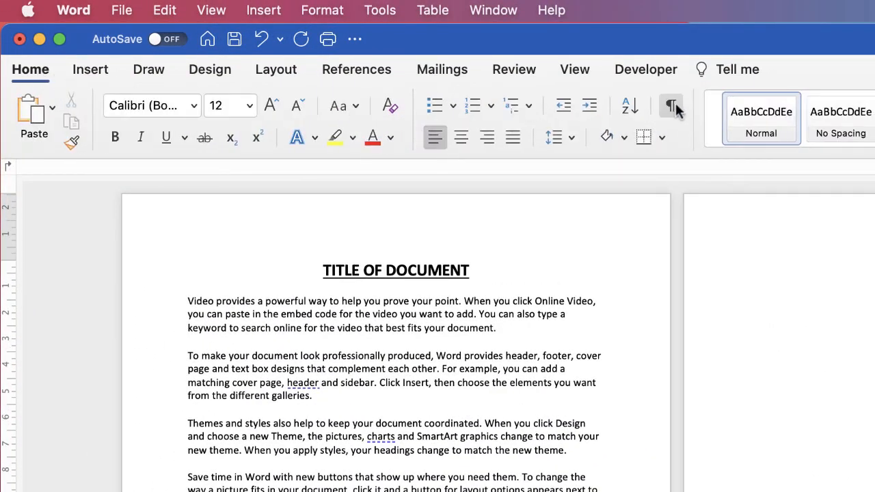
pyautogui.click(670, 105)
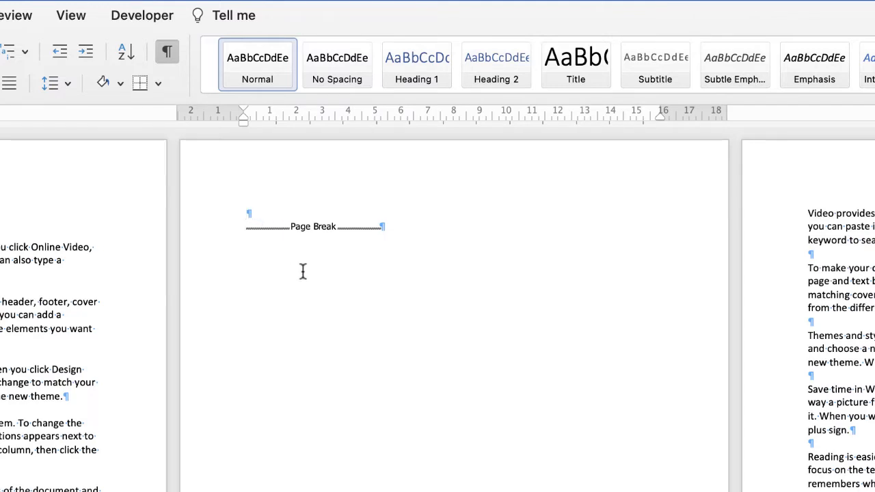
pyautogui.click(249, 213)
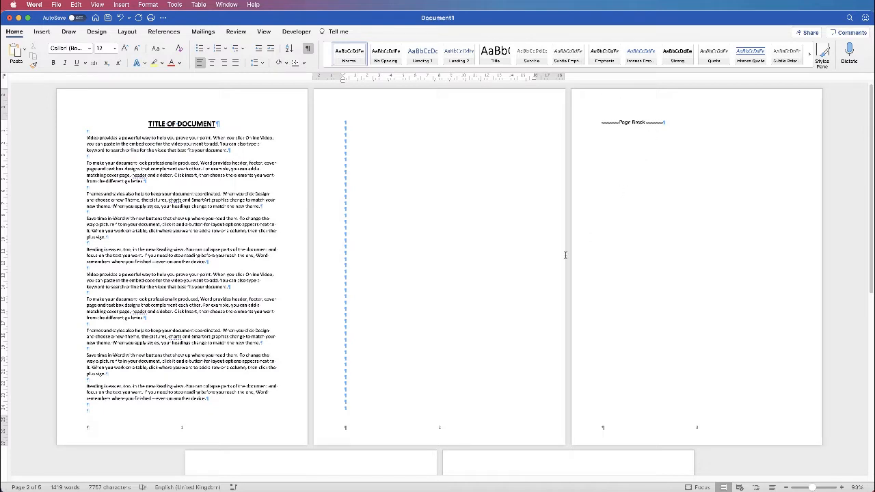
pyautogui.moveTo(683, 119)
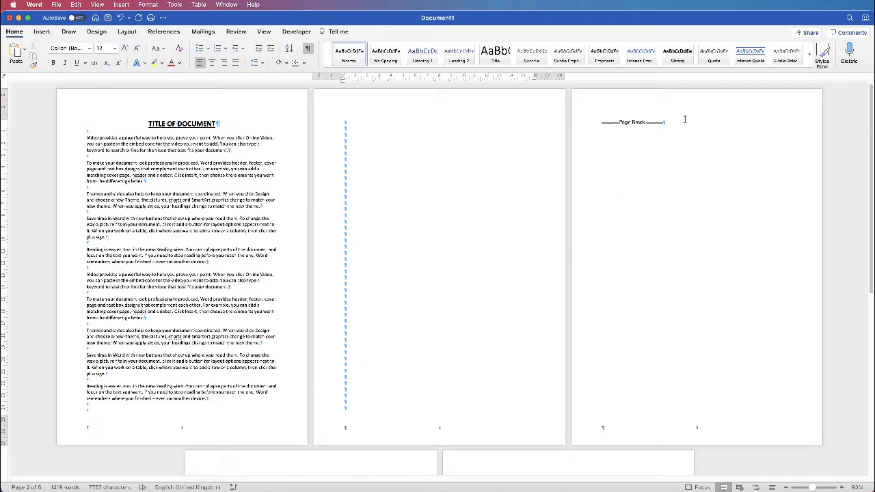
pyautogui.moveTo(593, 238)
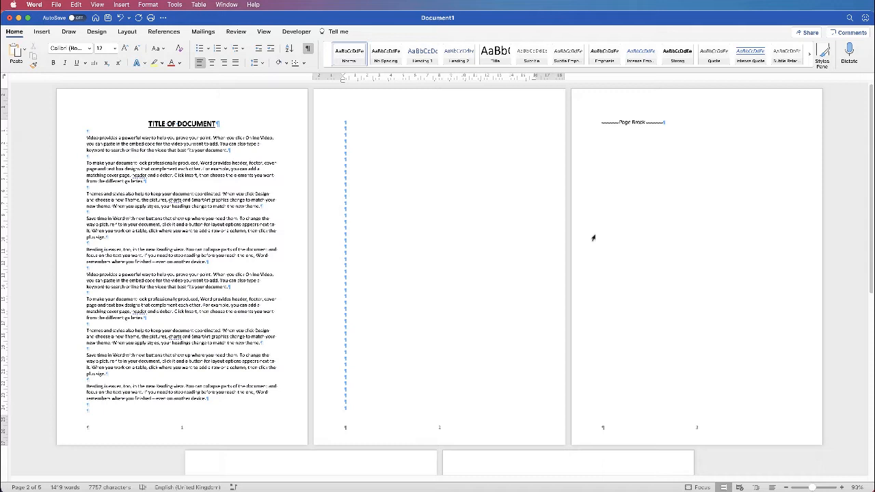
pyautogui.moveTo(350, 151)
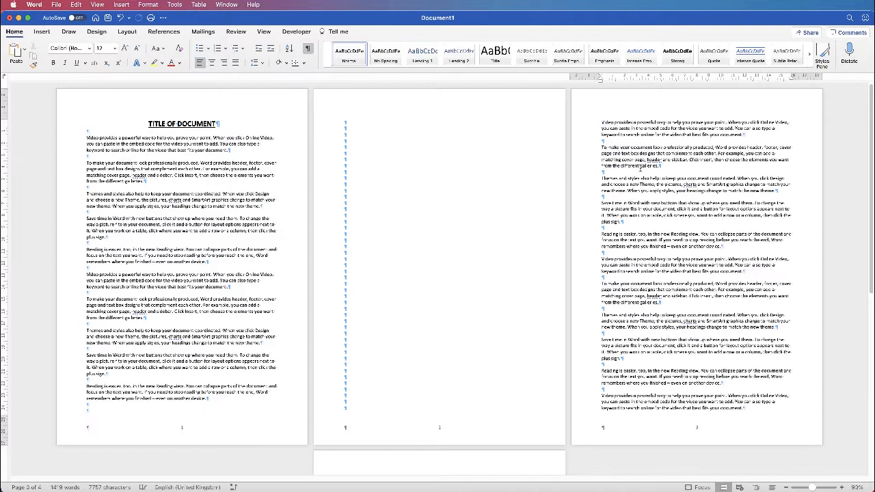
pyautogui.moveTo(604, 120)
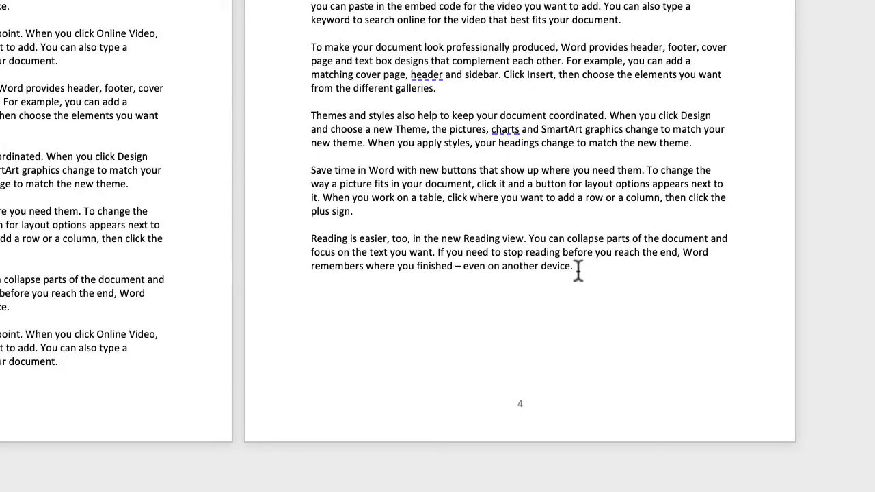
pyautogui.moveTo(581, 265)
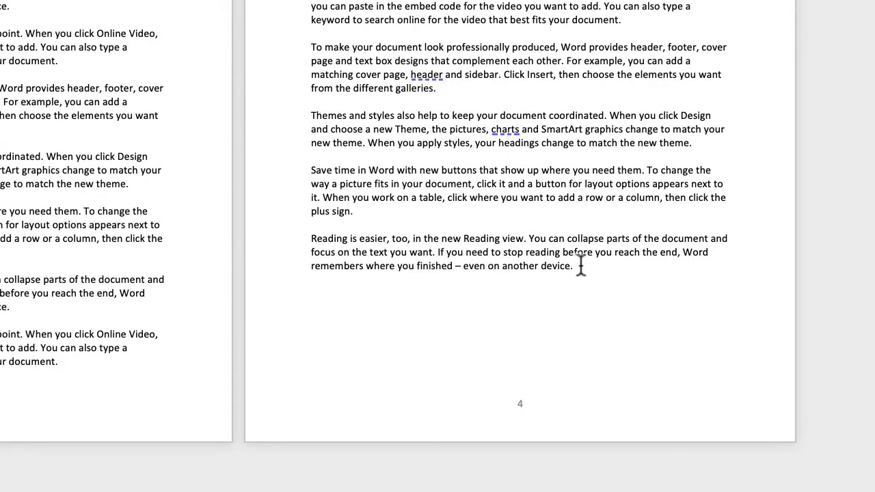
# Step: Place the insertion point after the final sentence at the document's end
pyautogui.click(573, 265)
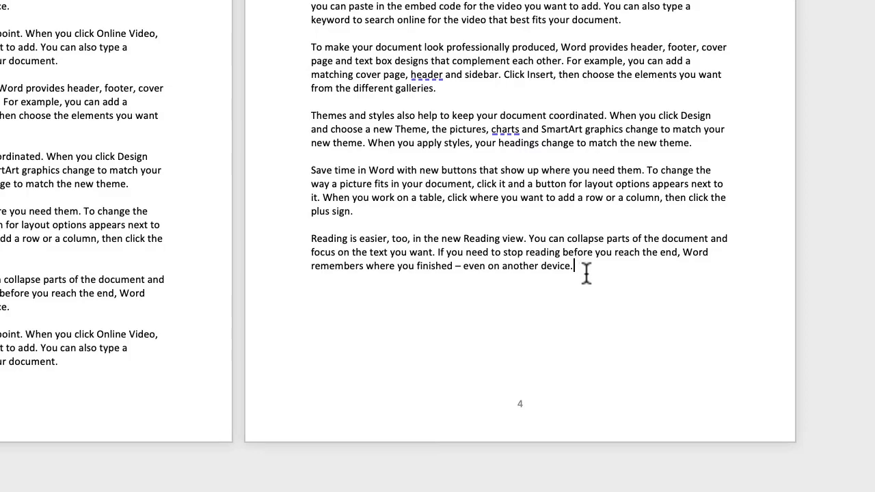
pyautogui.moveTo(583, 290)
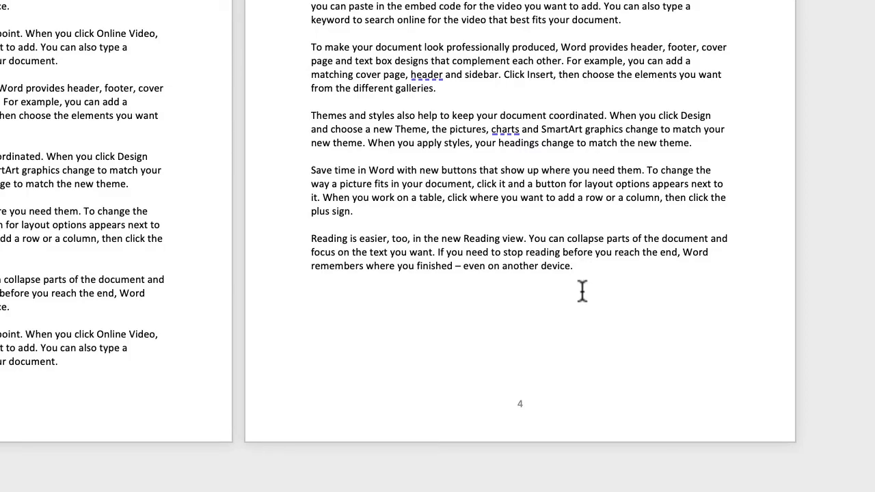
pyautogui.click(125, 95)
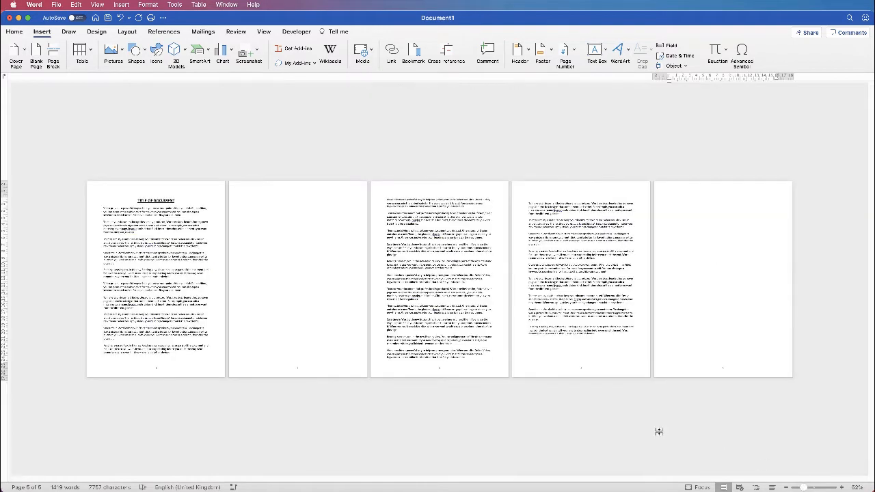
pyautogui.moveTo(711, 338)
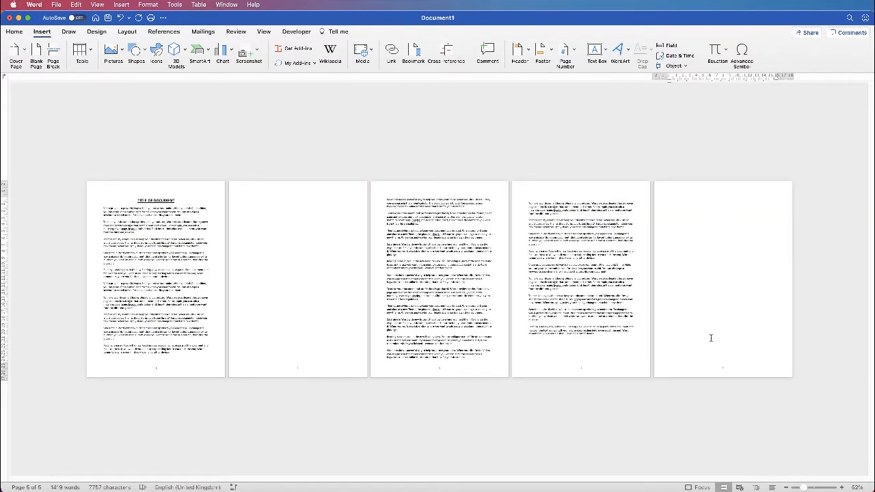